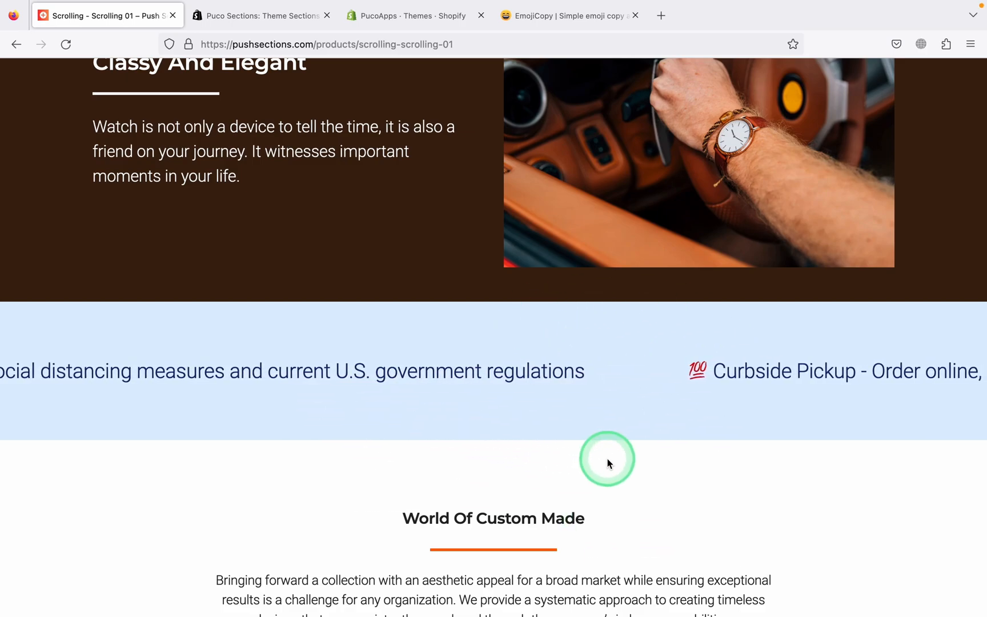
- Scroll through the Scrolling 01 demo, then switch to the Puco Sections App Store listing tab
{"action": "scroll", "scroll_direction": "down", "scroll_amount": 3}
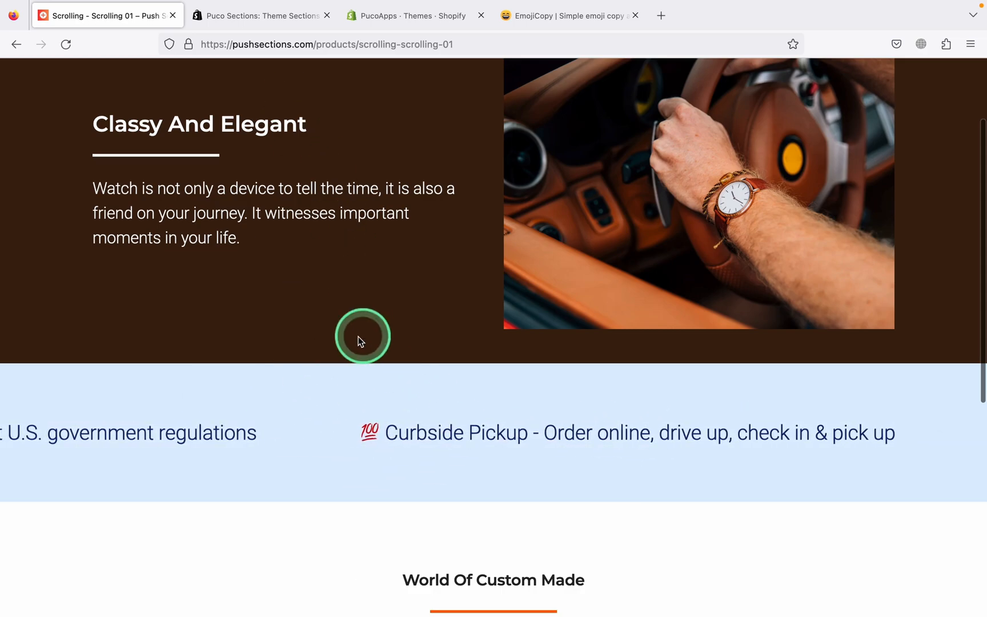
{"action": "left_click", "coordinate": [258, 15]}
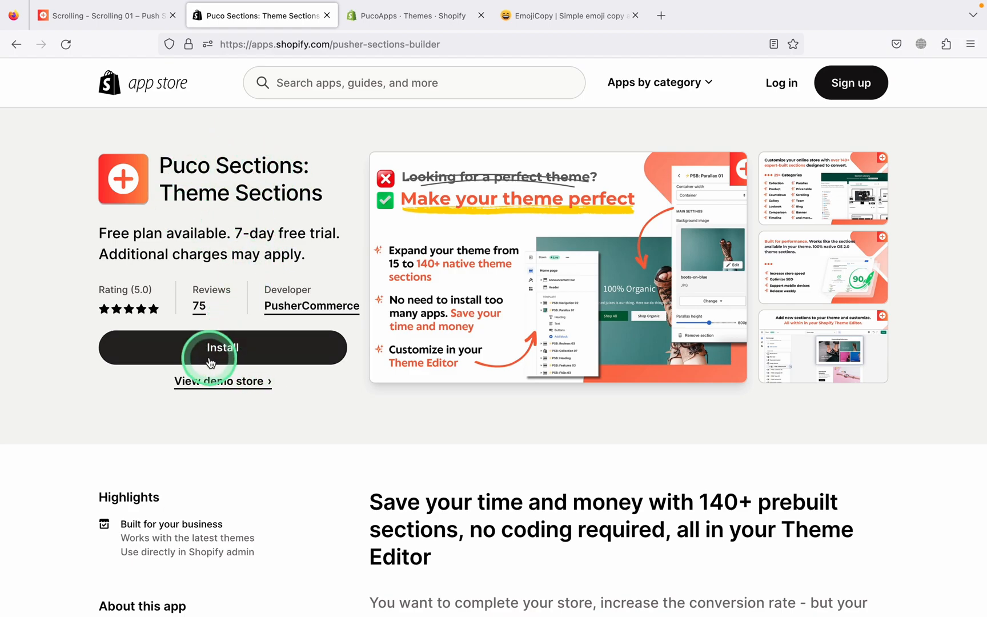
{"action": "mouse_move", "coordinate": [405, 162]}
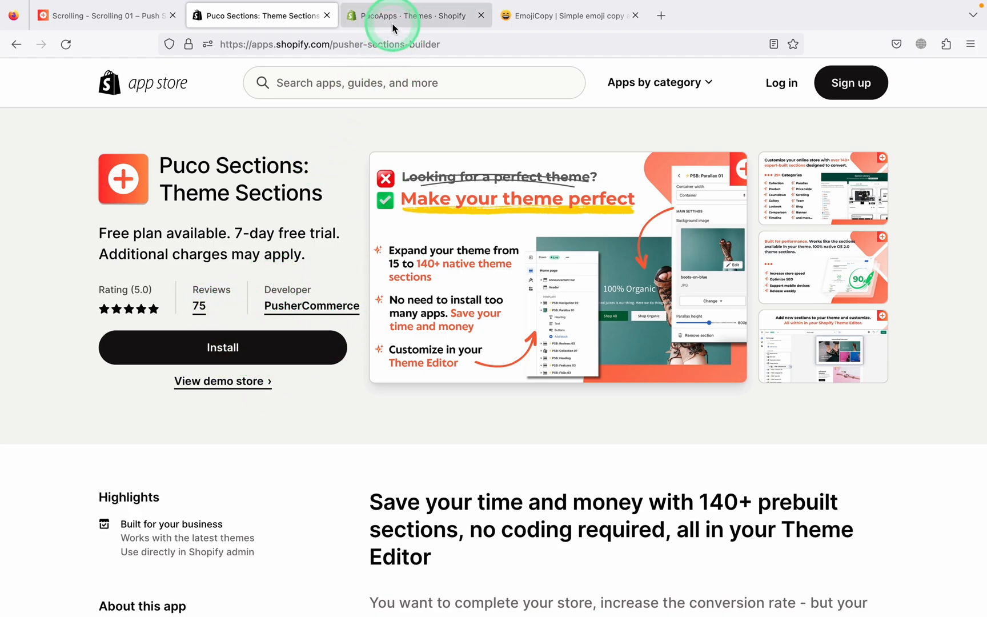
- Switch to the Shopify admin tab and launch the Puco Sections app from Apps
{"action": "left_click", "coordinate": [416, 15]}
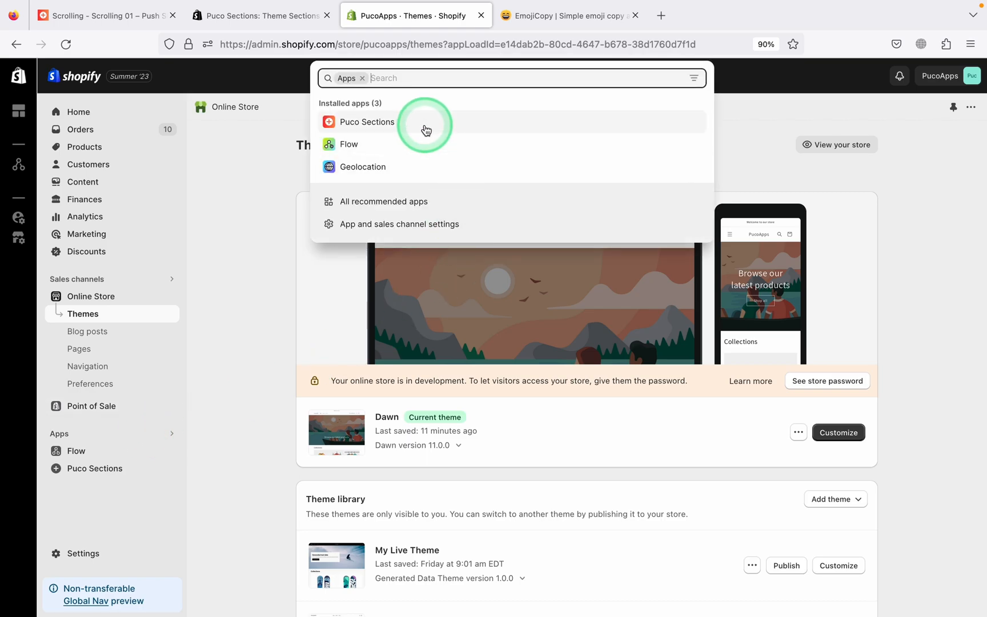
{"action": "left_click", "coordinate": [366, 121]}
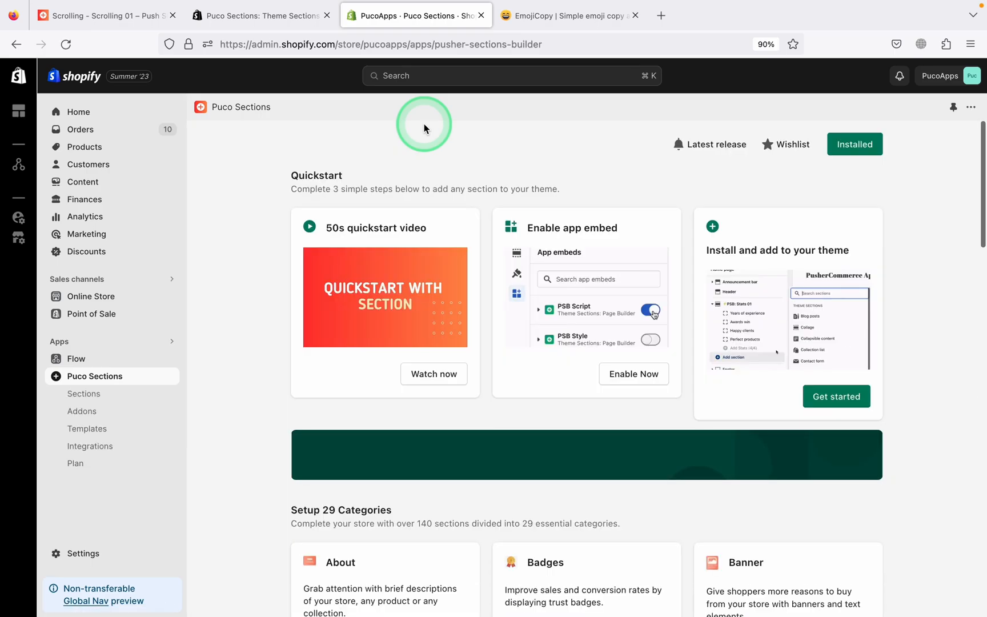
{"action": "left_click", "coordinate": [83, 393]}
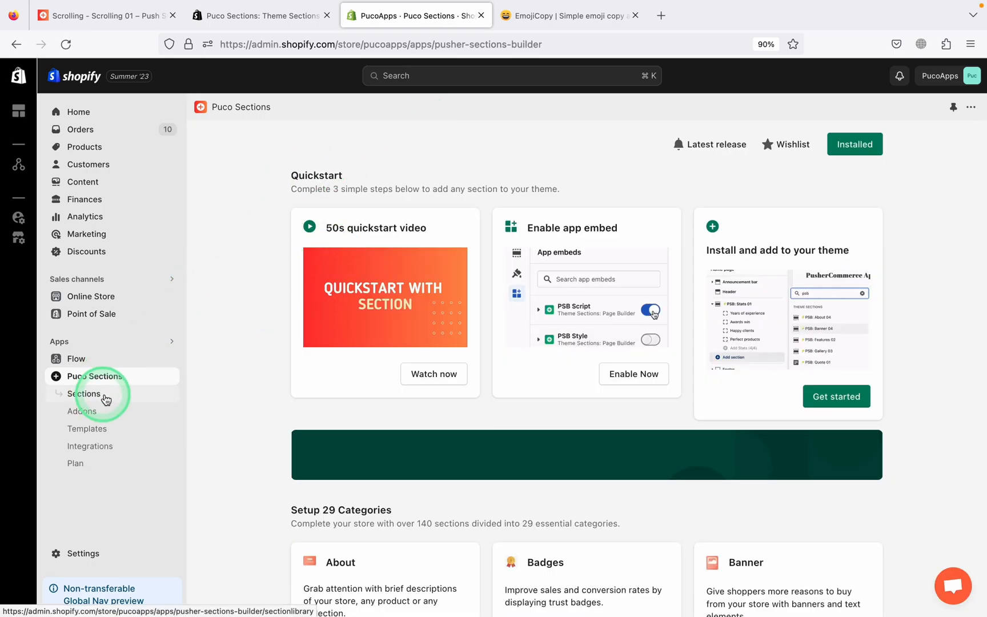
- Search the section library for 'Scroll' and view the Scrolling 01 details and description
{"action": "left_click", "coordinate": [84, 394]}
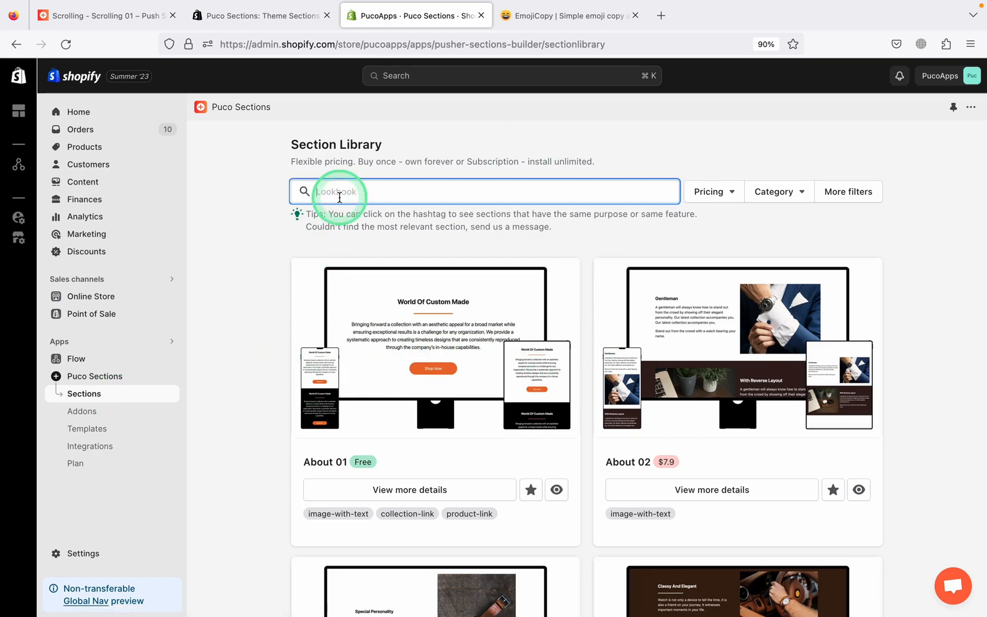
{"action": "type", "text": "Scroll"}
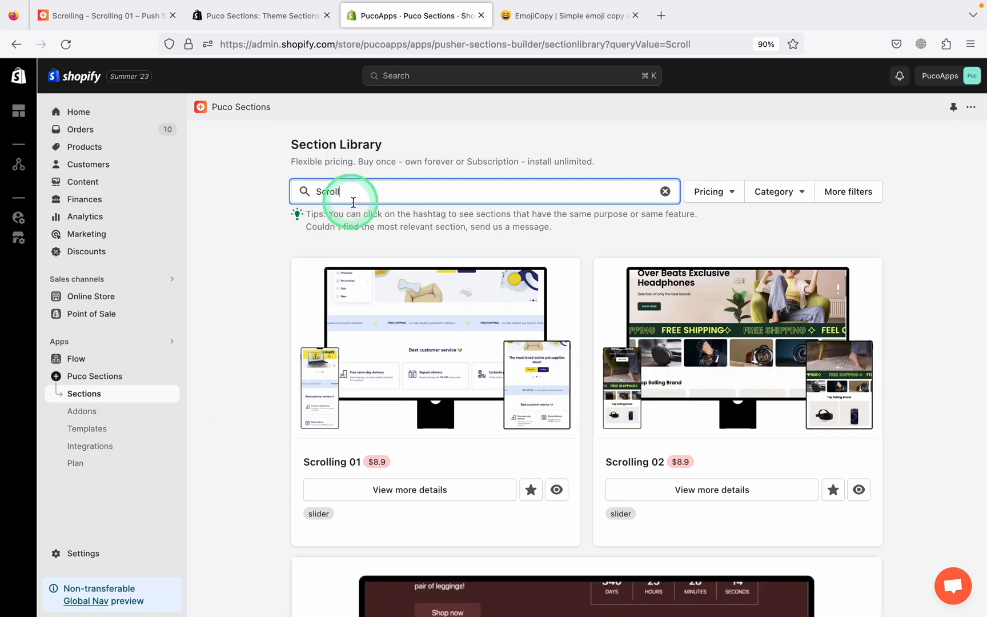
{"action": "scroll", "scroll_direction": "down", "scroll_amount": 3}
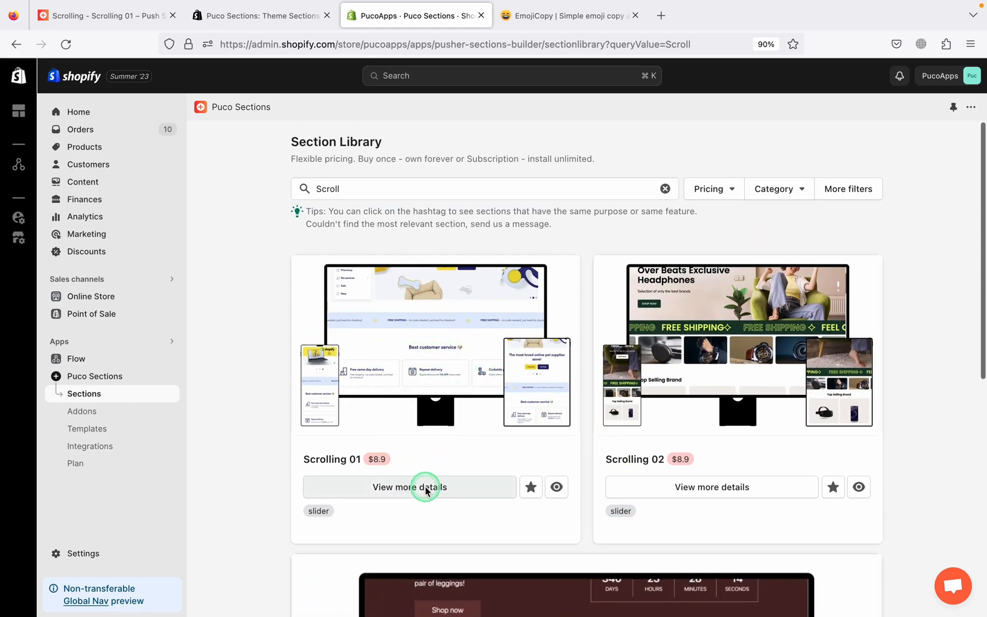
{"action": "left_click", "coordinate": [410, 487]}
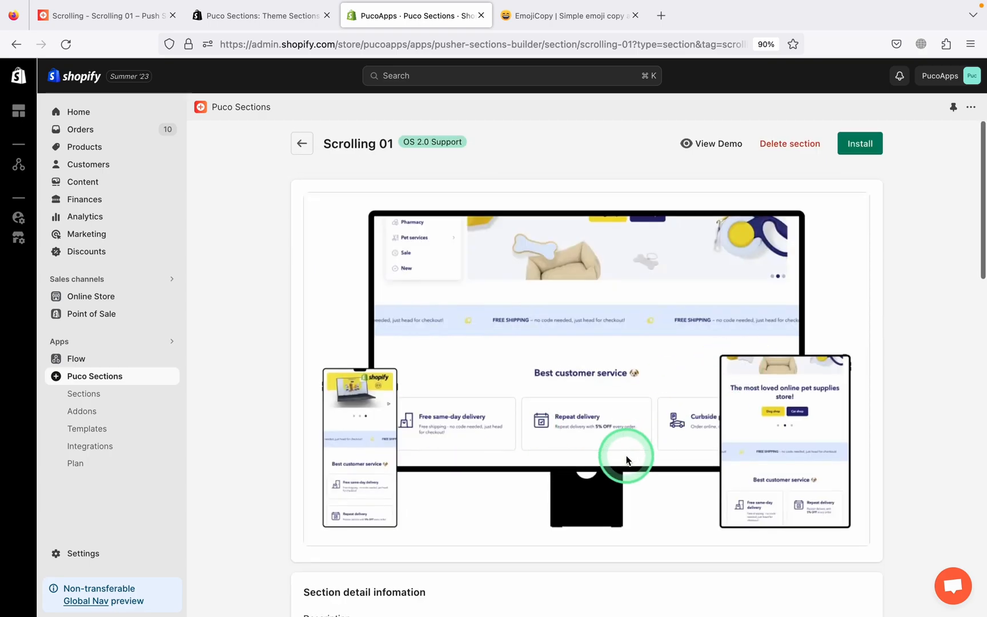
{"action": "scroll", "scroll_direction": "down", "scroll_amount": 3}
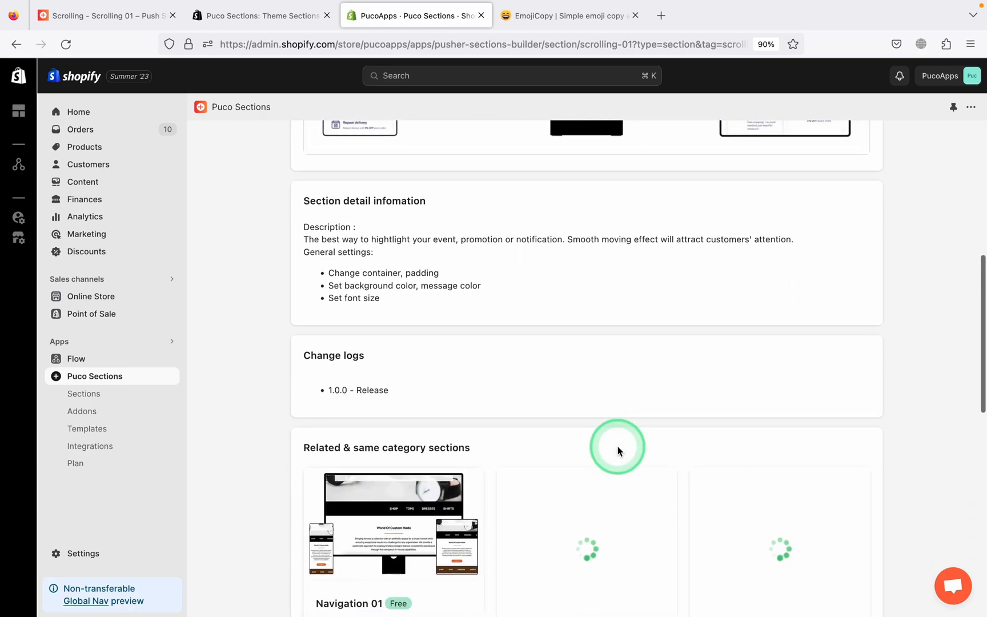
{"action": "scroll", "scroll_direction": "down", "scroll_amount": 3}
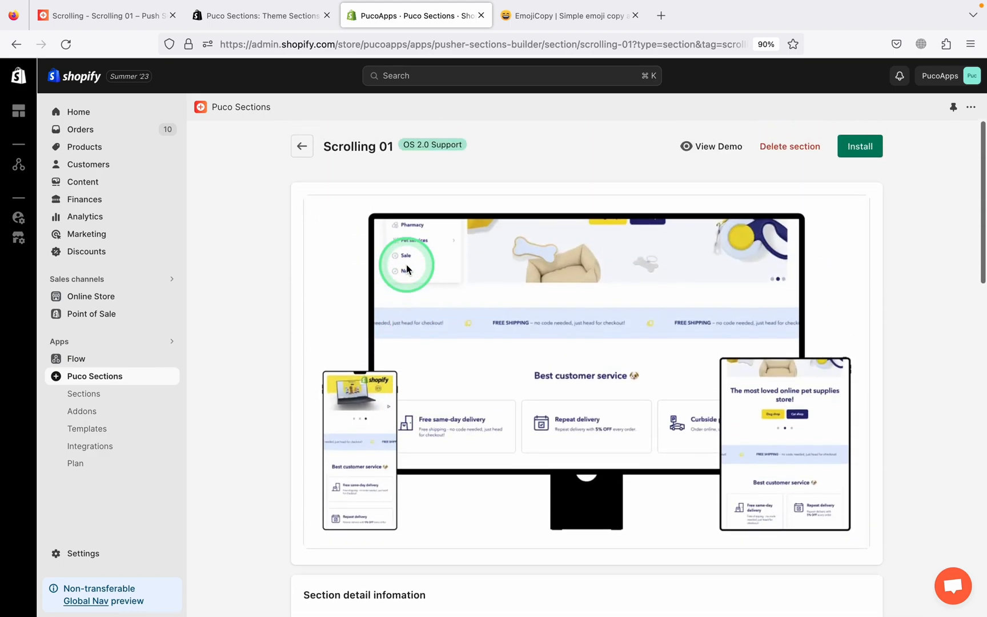
- Install Scrolling 01 into the Dawn - LIVE theme and launch Customize Dawn
{"action": "left_click", "coordinate": [861, 145]}
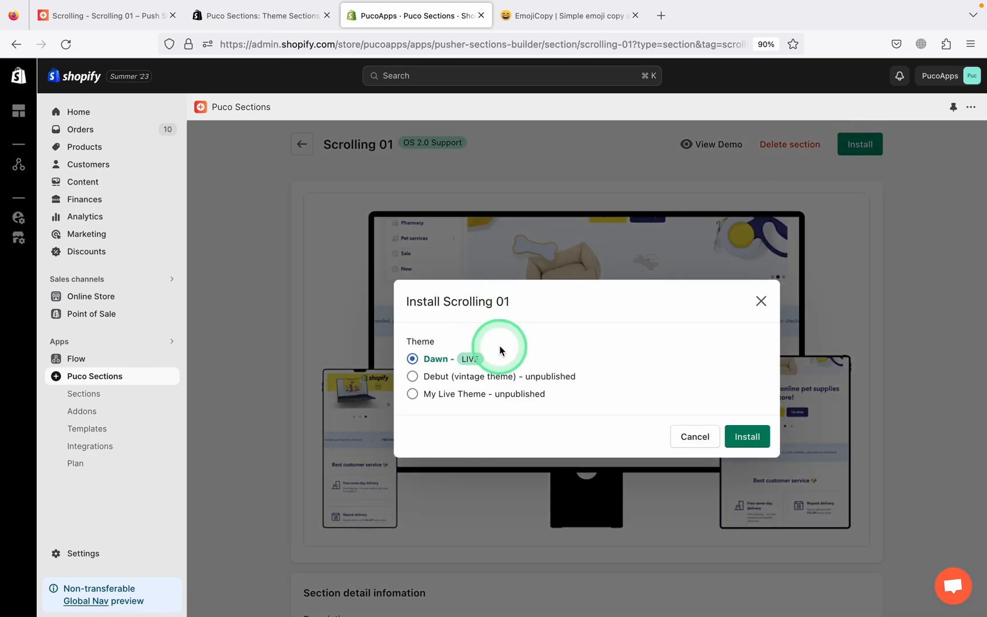
{"action": "left_click", "coordinate": [747, 437]}
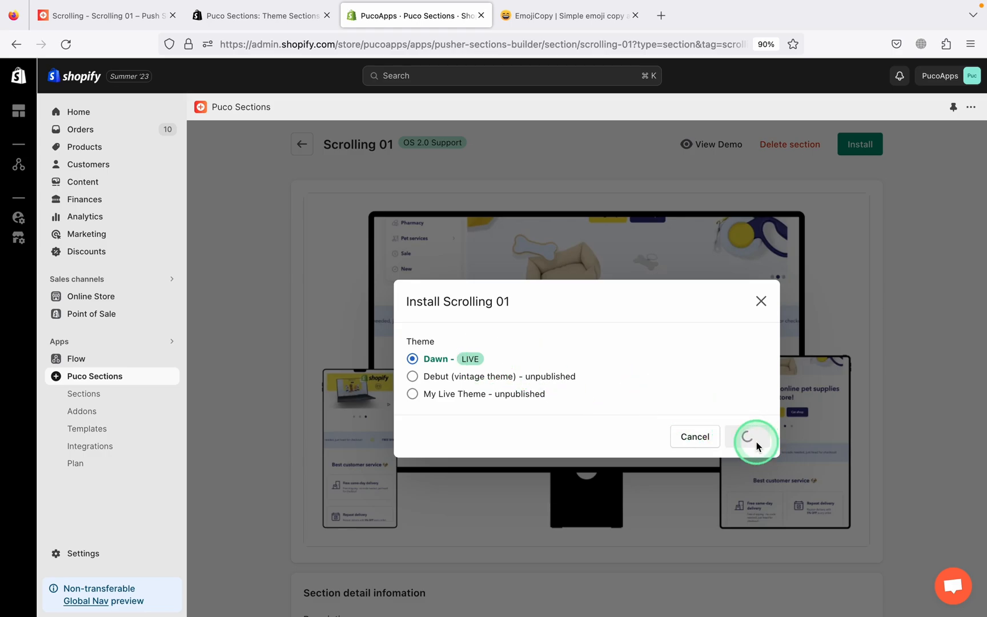
{"action": "left_click", "coordinate": [754, 436]}
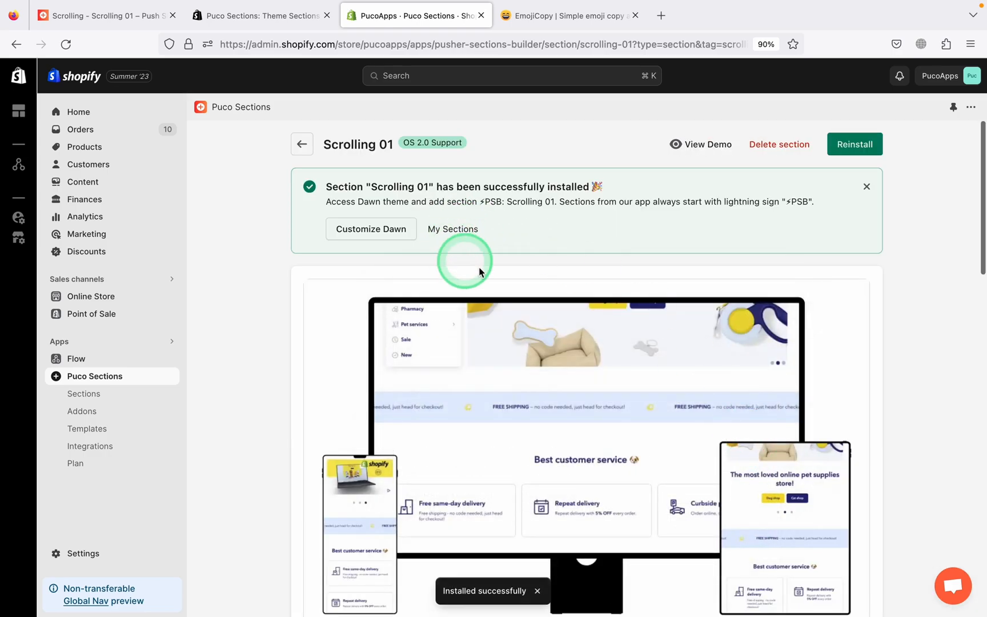
{"action": "left_click", "coordinate": [371, 228]}
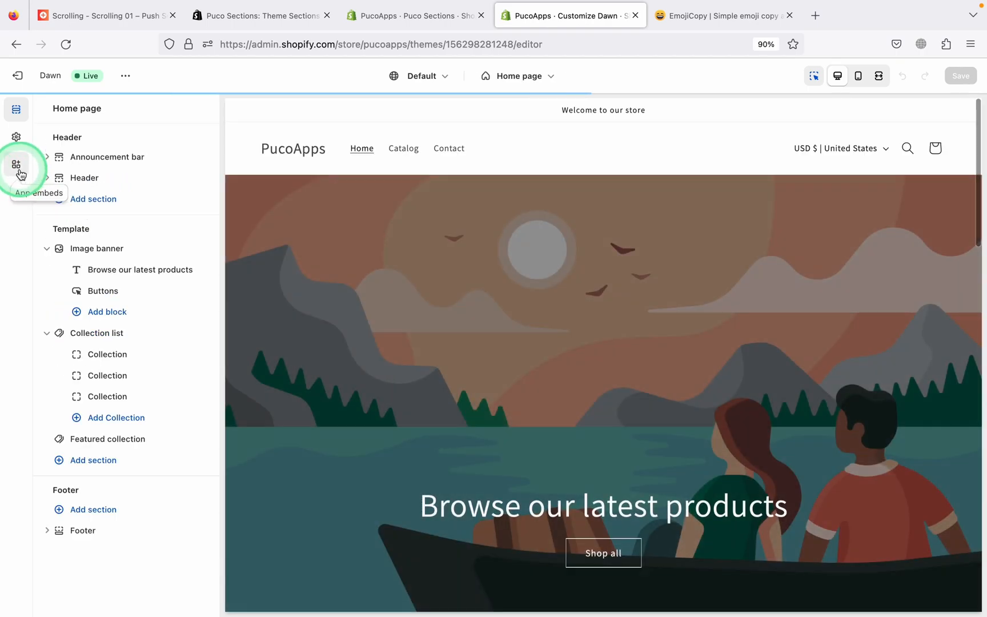
- Leave App embeds for the Home page sections list and select the PSB: Scrolling 01 section
{"action": "left_click", "coordinate": [16, 165]}
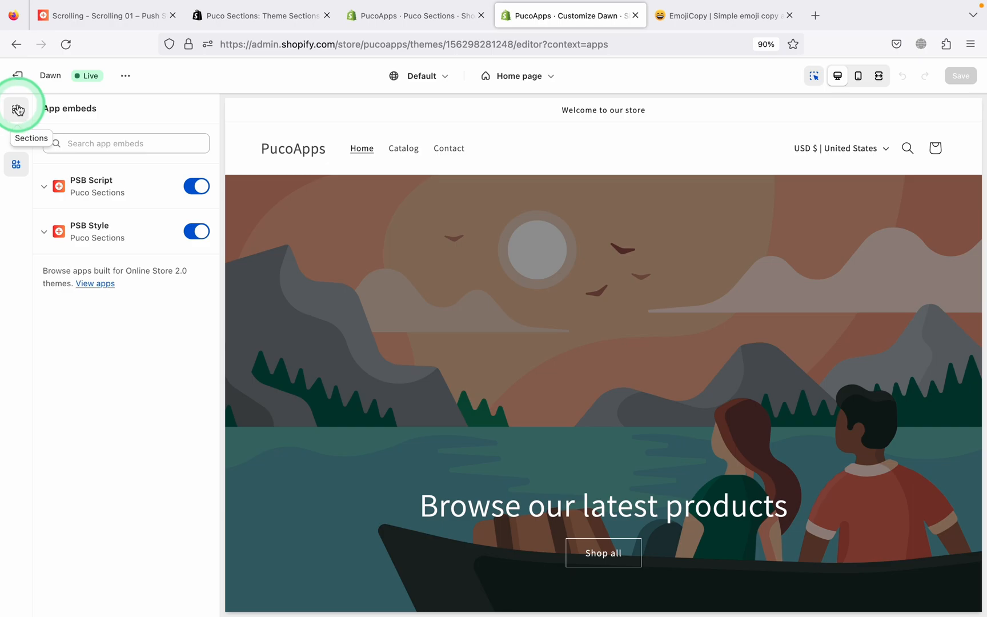
{"action": "left_click", "coordinate": [16, 108]}
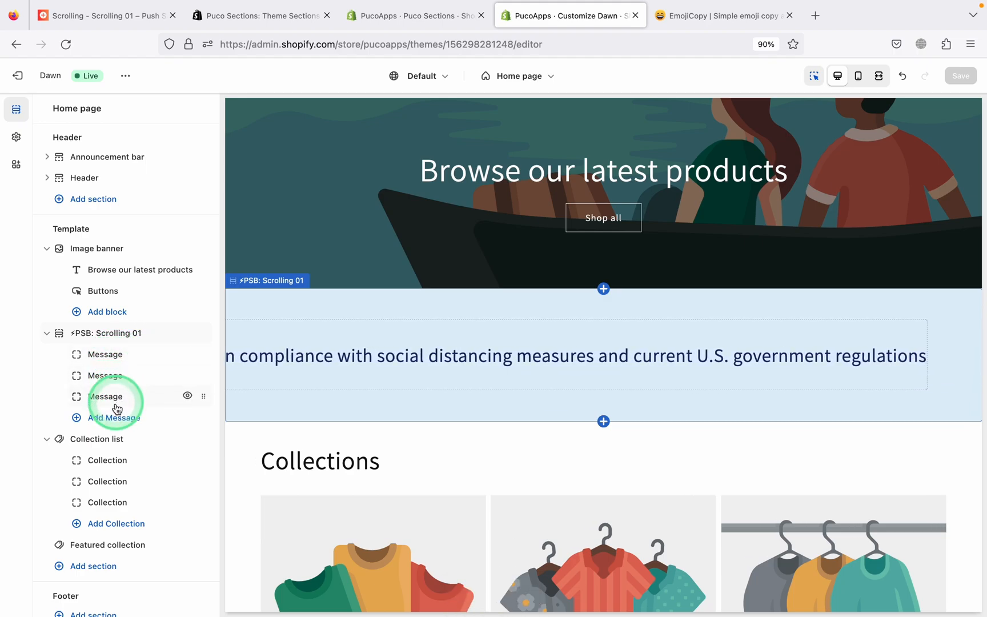
{"action": "left_click", "coordinate": [116, 408]}
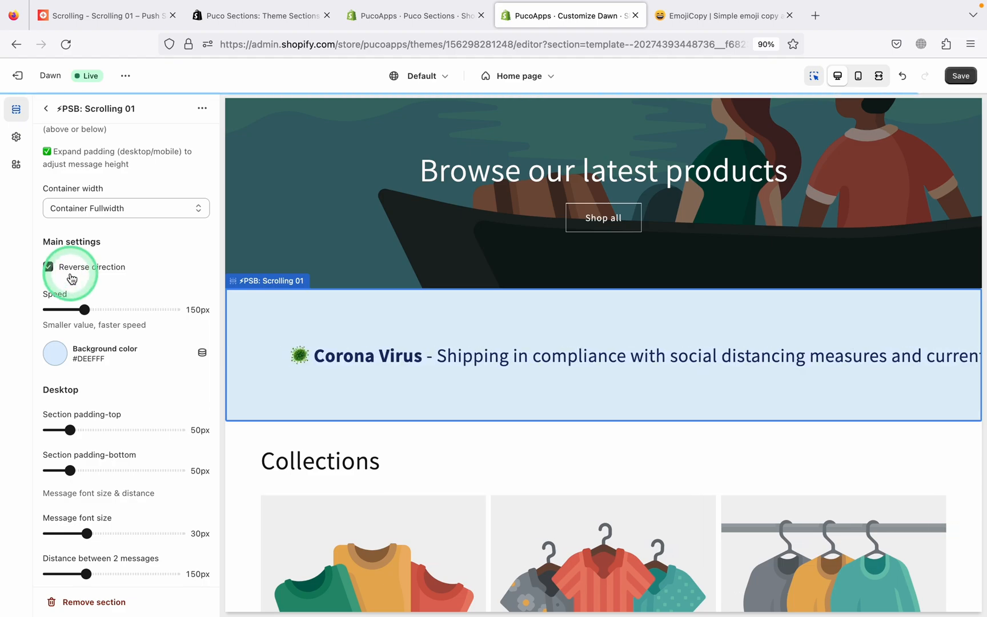
- Drag desktop padding-top and padding-bottom to 0px and adjust Message font size to 20px
{"action": "left_click_drag", "start_coordinate": [87, 309], "coordinate": [111, 310]}
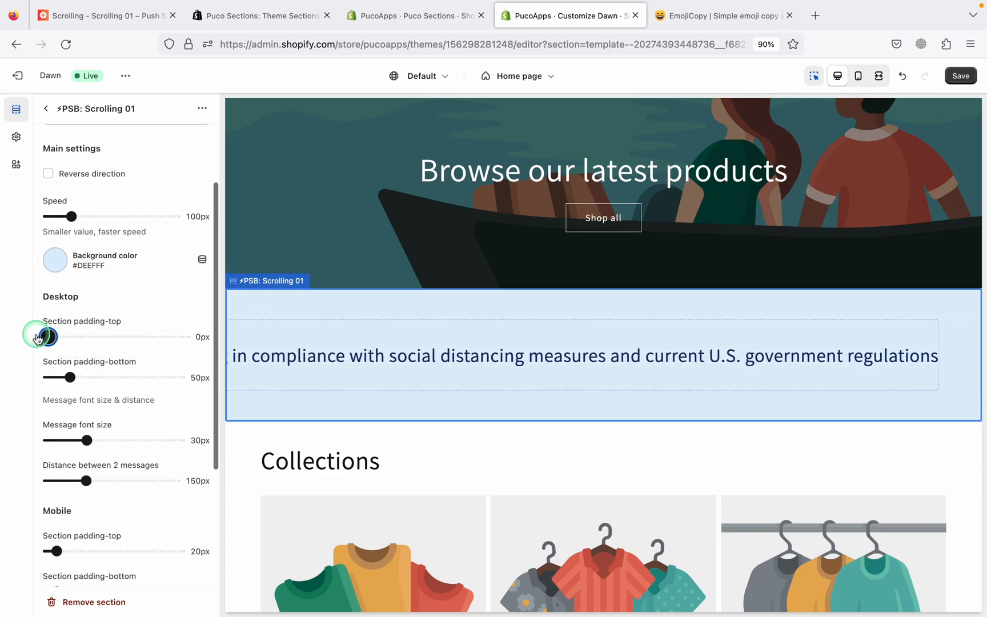
{"action": "left_click_drag", "start_coordinate": [74, 377], "coordinate": [48, 377]}
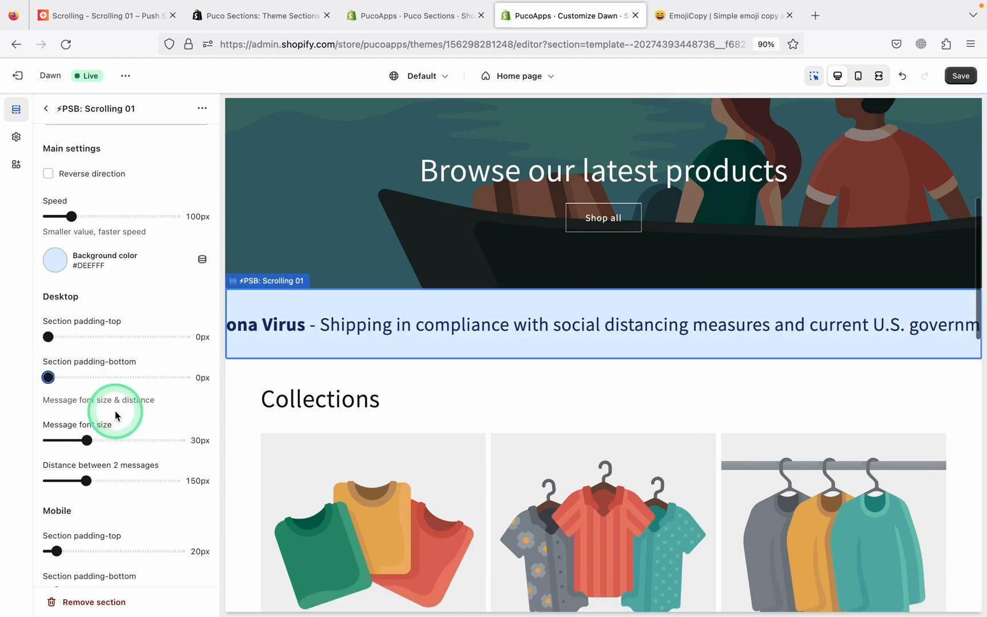
{"action": "left_click_drag", "start_coordinate": [85, 440], "coordinate": [56, 440]}
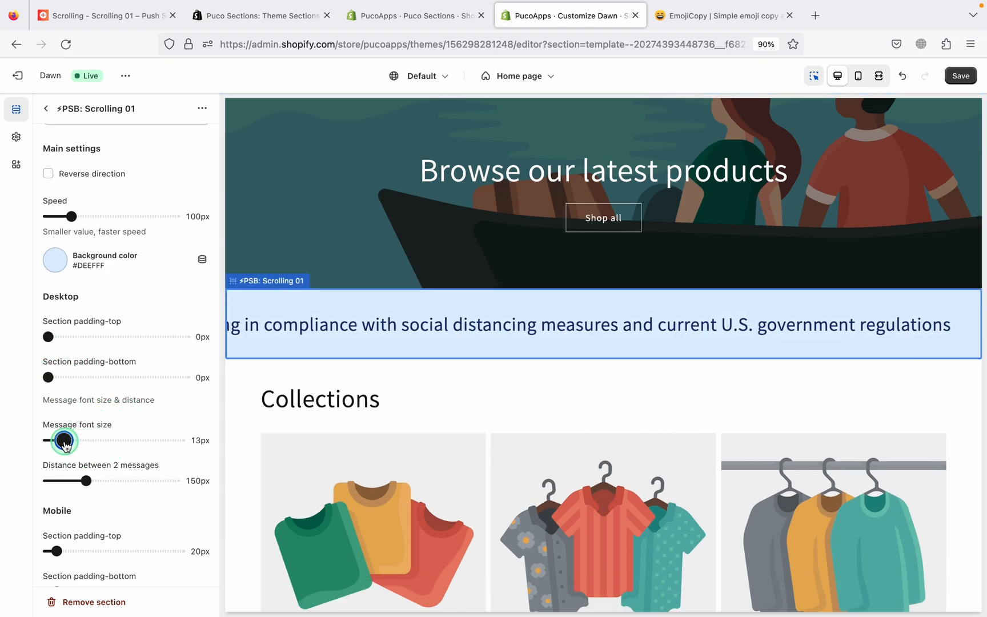
{"action": "left_click_drag", "start_coordinate": [78, 441], "coordinate": [65, 440]}
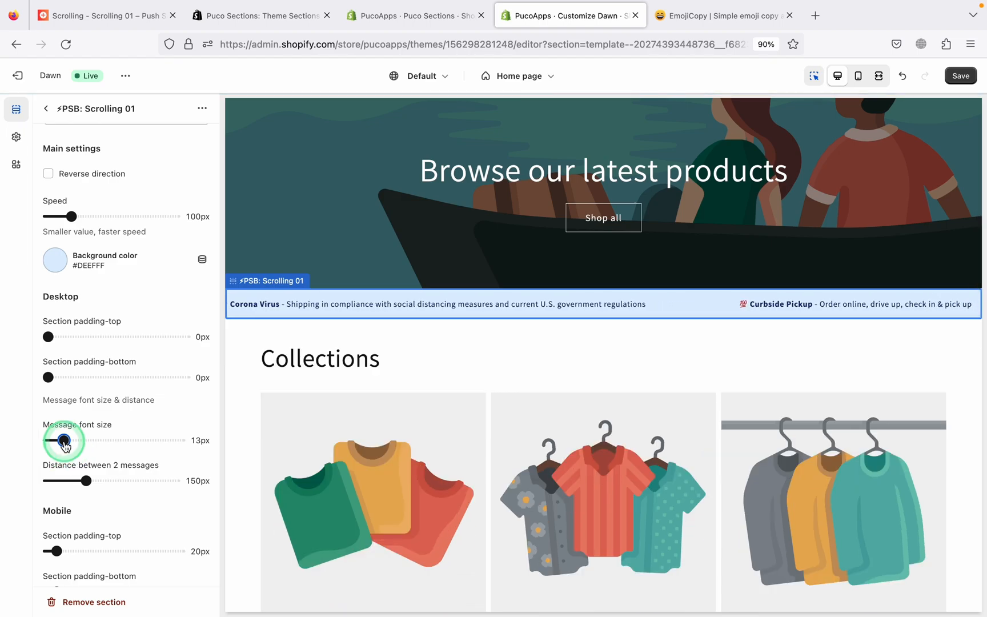
{"action": "left_click_drag", "start_coordinate": [63, 440], "coordinate": [74, 440]}
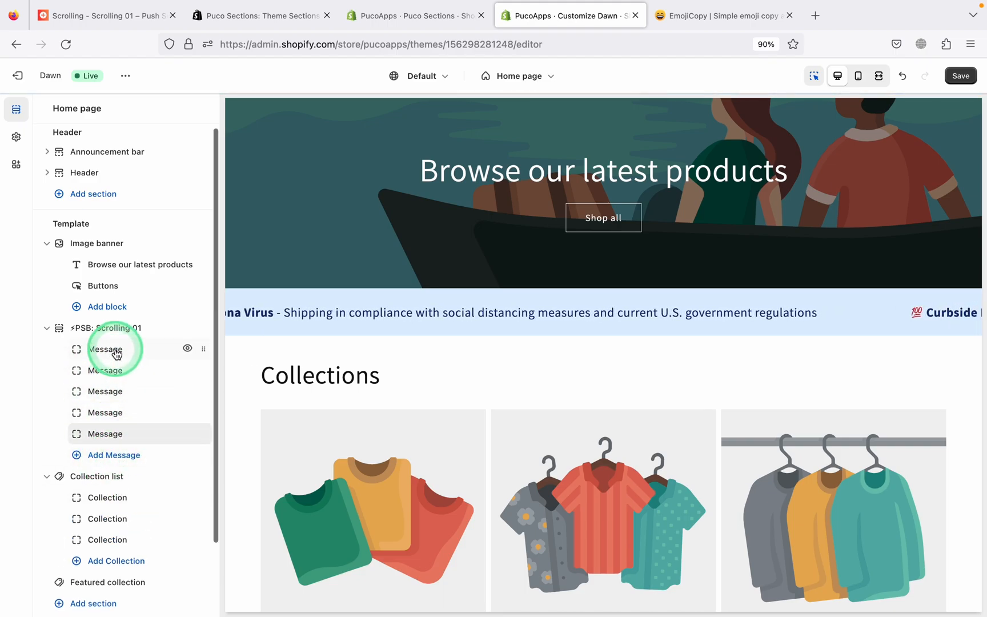
- Set the Free Shipping message block's content colour to black (#000000), then visit EmojiCopy
{"action": "left_click", "coordinate": [105, 350]}
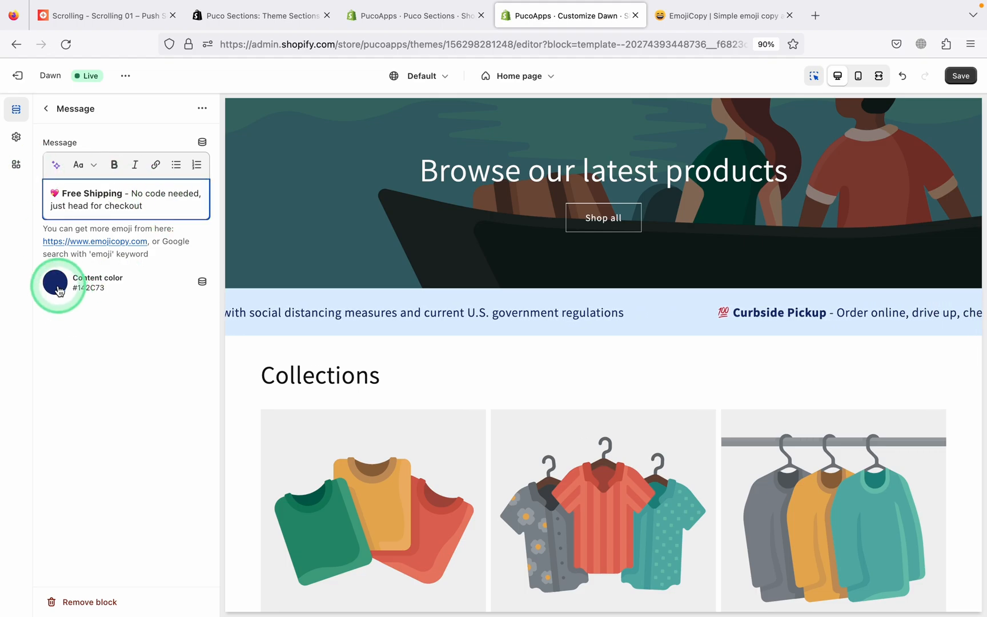
{"action": "left_click", "coordinate": [55, 282]}
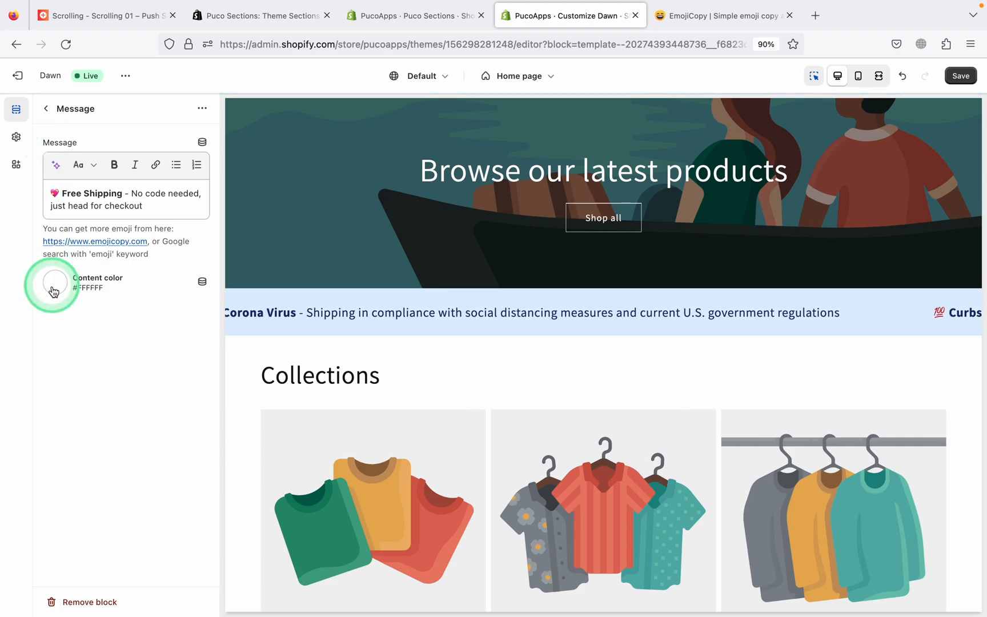
{"action": "left_click", "coordinate": [54, 282]}
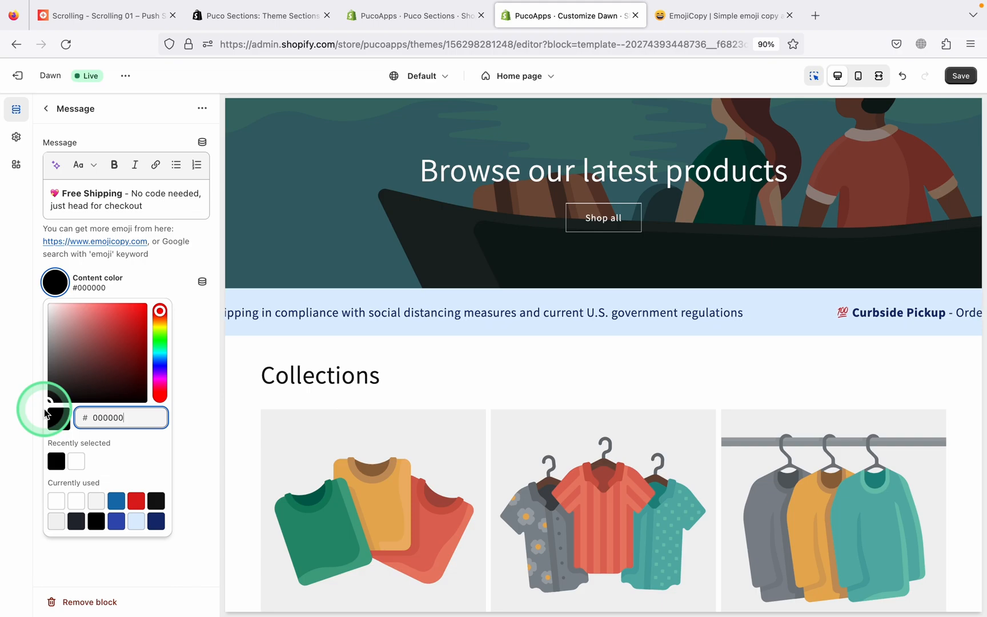
{"action": "left_click", "coordinate": [69, 233]}
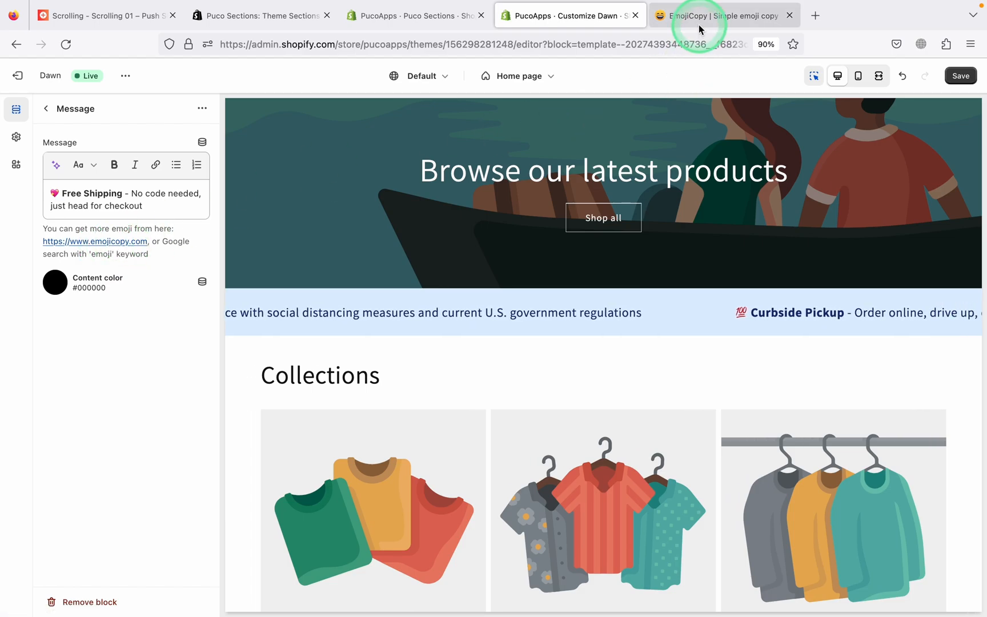
{"action": "left_click", "coordinate": [717, 15]}
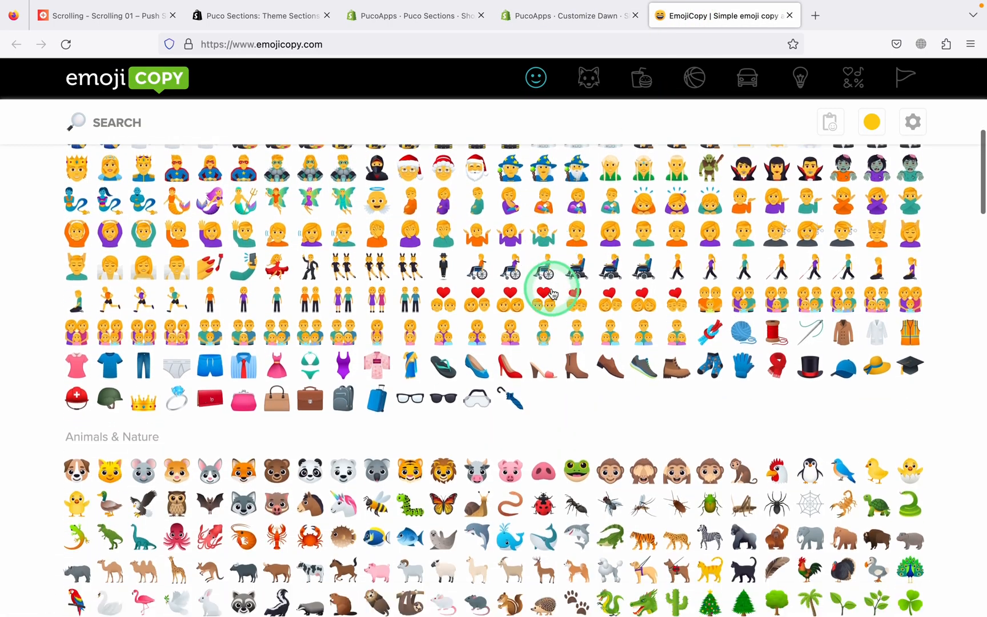
{"action": "left_click", "coordinate": [567, 15]}
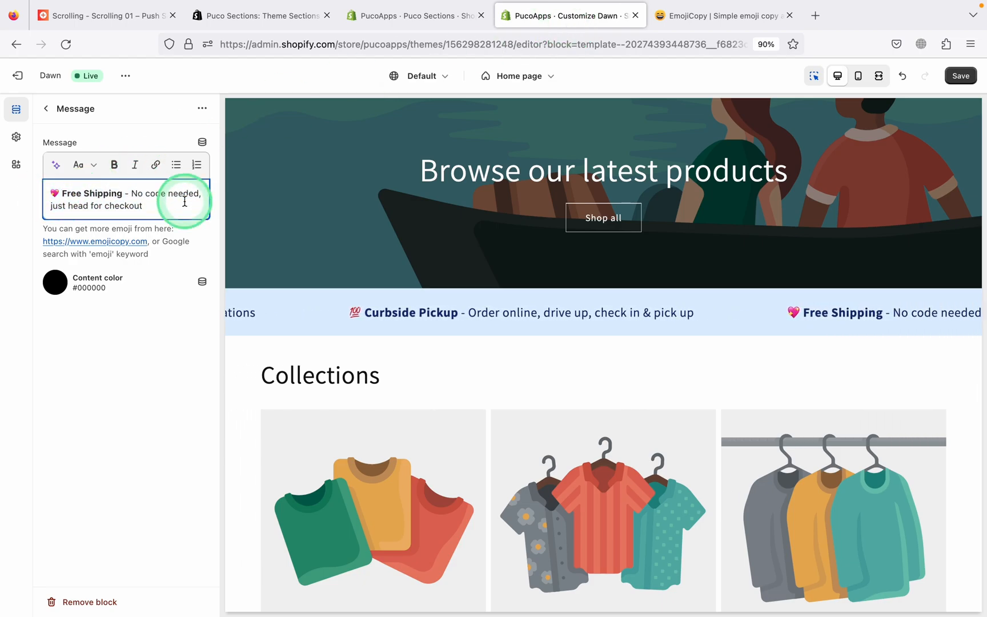
- Return to the section list, reopen PSB: Scrolling 01, and save the theme changes
{"action": "left_click", "coordinate": [46, 109]}
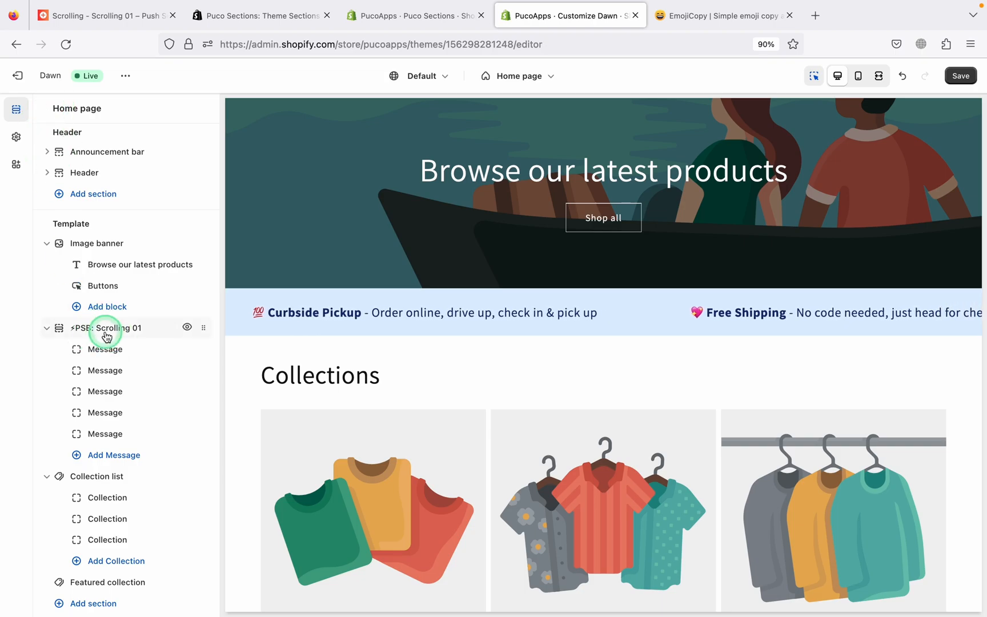
{"action": "left_click", "coordinate": [105, 327]}
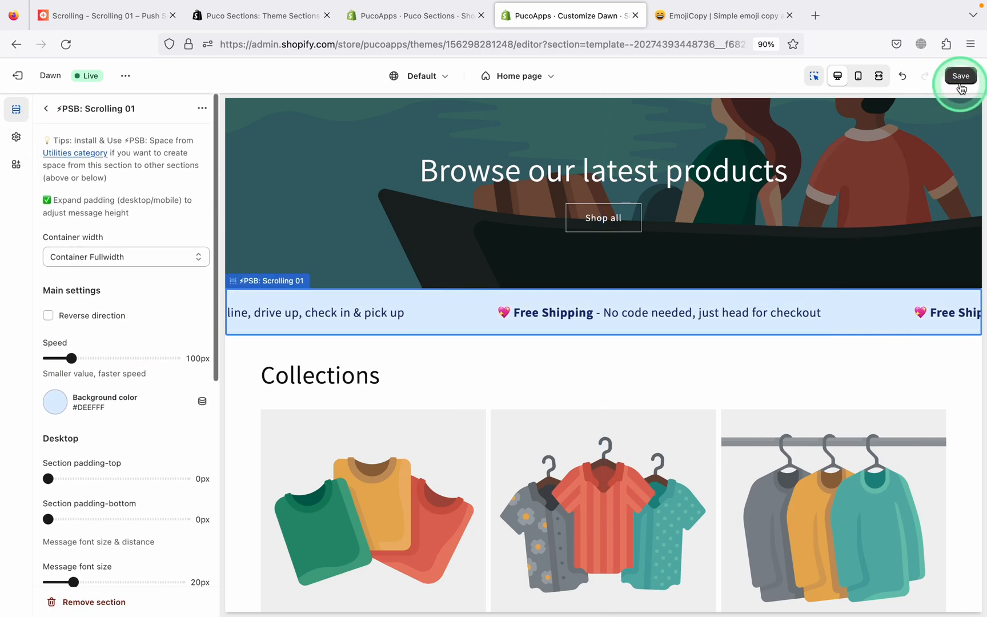
{"action": "left_click", "coordinate": [960, 75]}
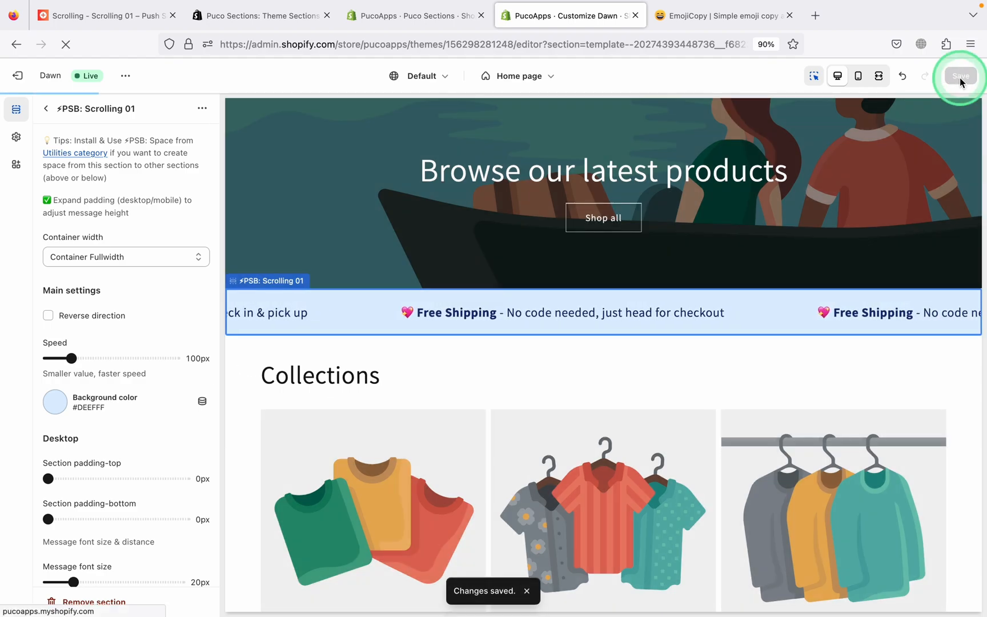